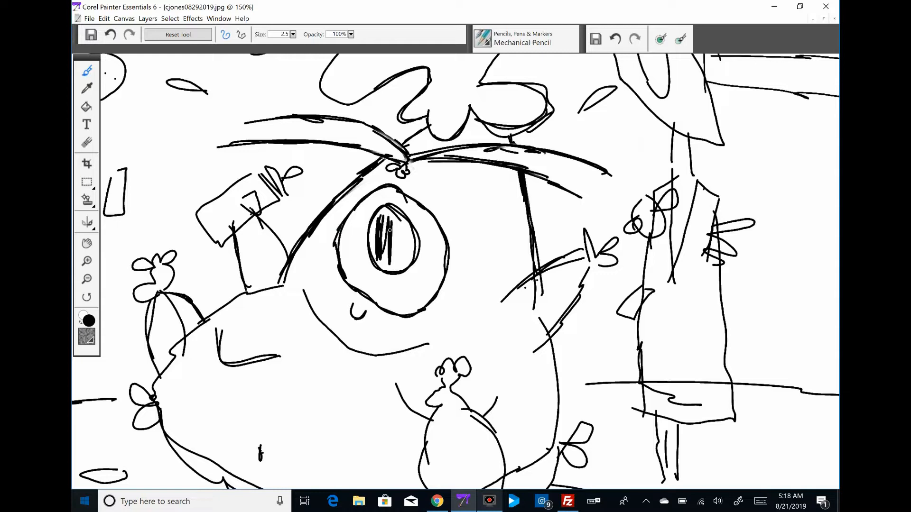
Trace clean pencil lines over the rough sketch of the creature and doorway figure
drag(383, 227, 401, 255)
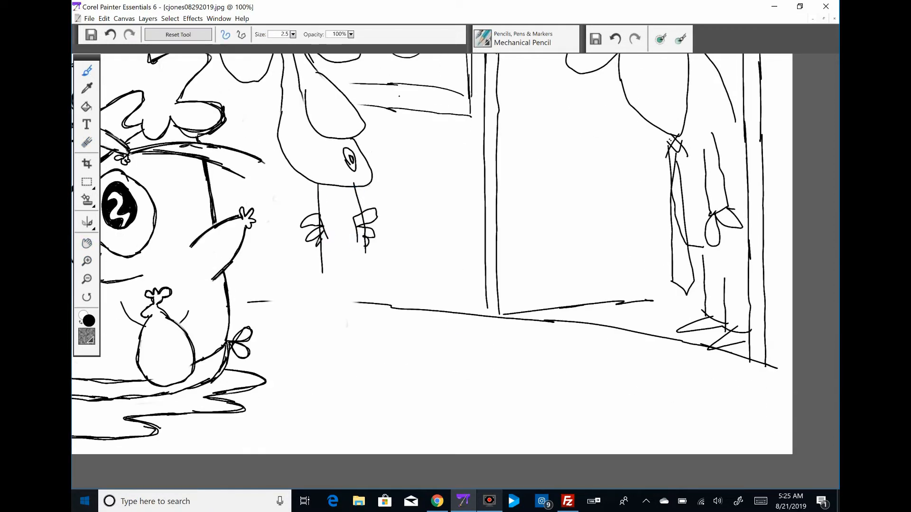
Draw the figure's suit outline, enlarge the view of it, and return to pencil drawing
drag(325, 175, 343, 400)
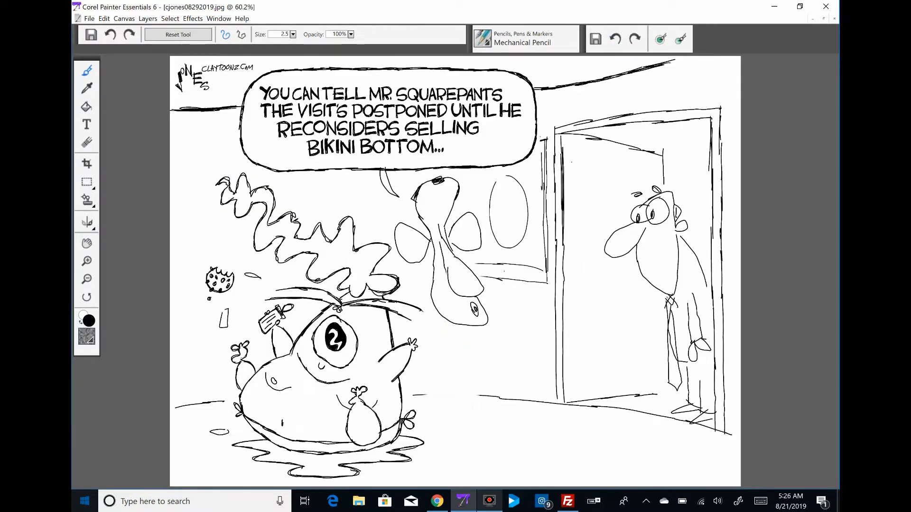
click(86, 261)
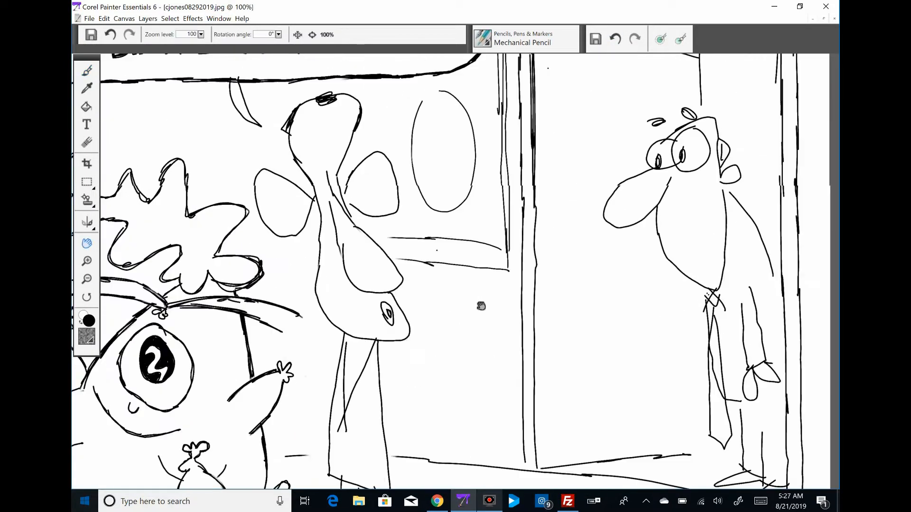
click(86, 71)
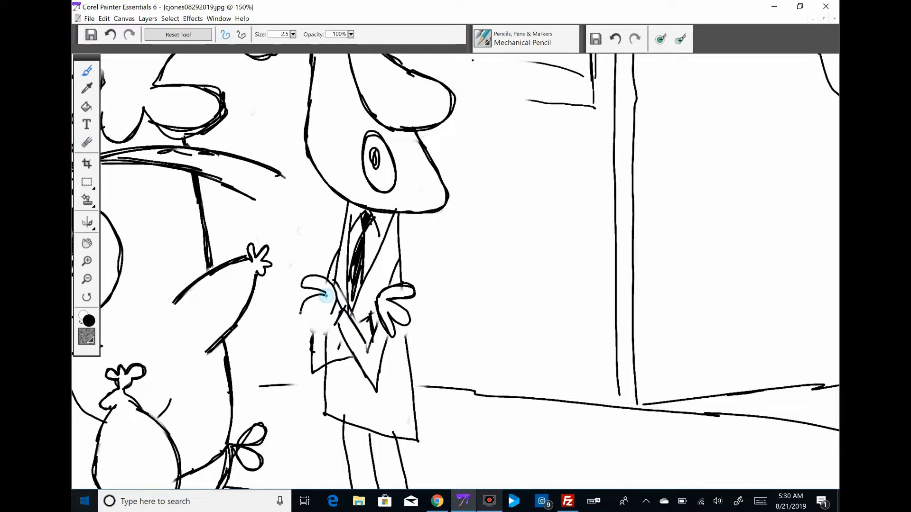
Hatch the jacket dark, shade the suit and shoes, and confirm saving as JPEG
drag(337, 285, 358, 372)
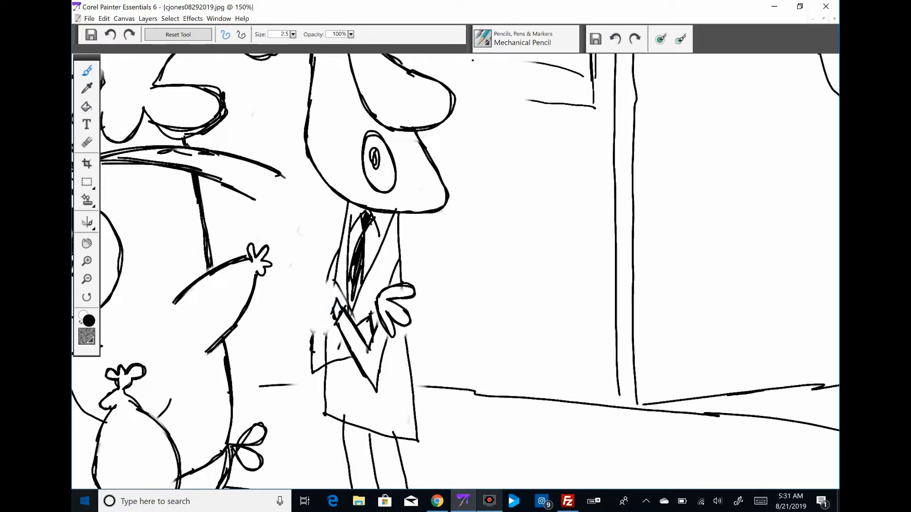
drag(331, 267, 331, 348)
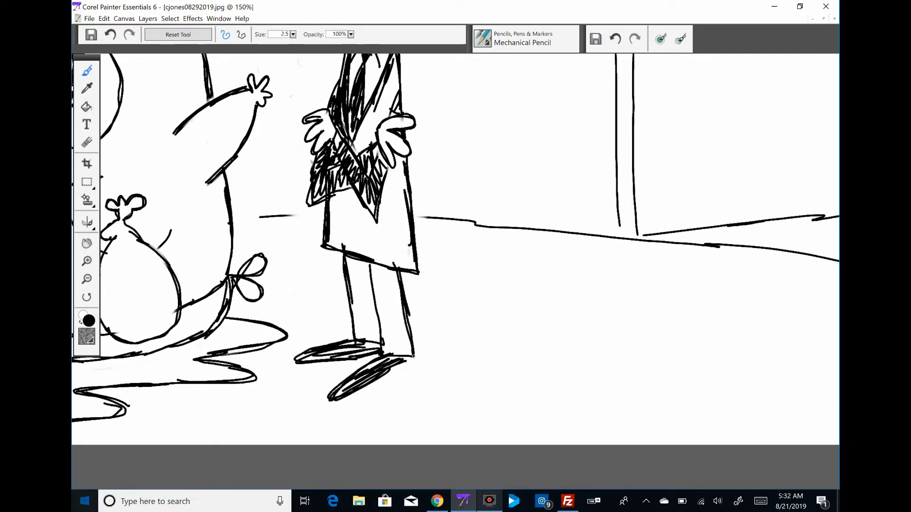
drag(342, 274, 383, 354)
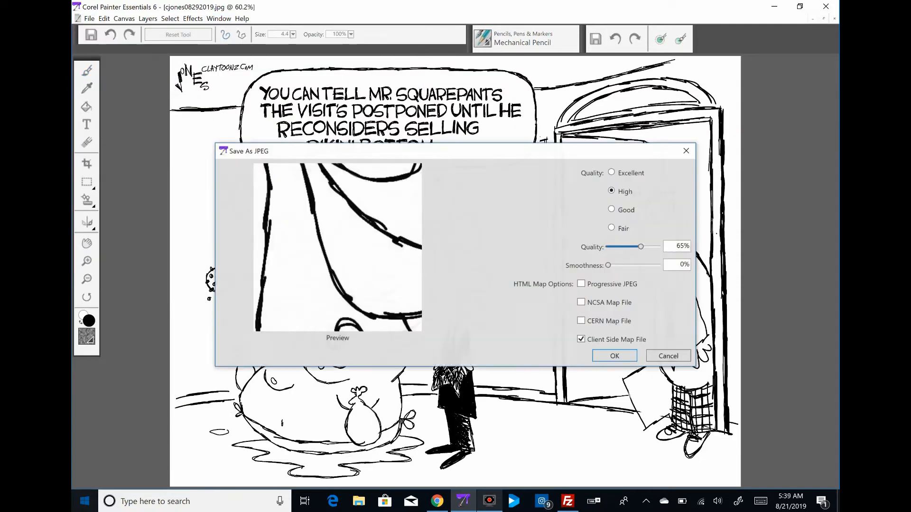
click(614, 356)
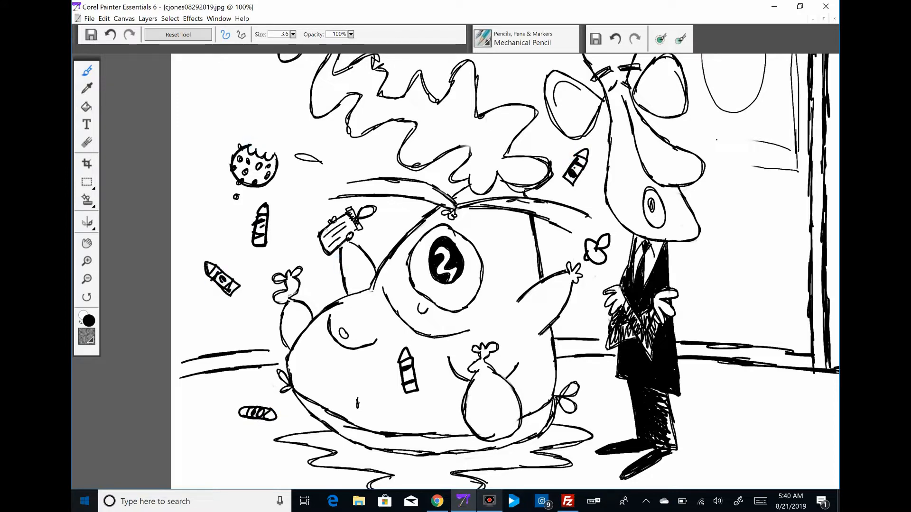
Scroll the canvas down to reach the area for extra toys and background wash
scroll(down, 3)
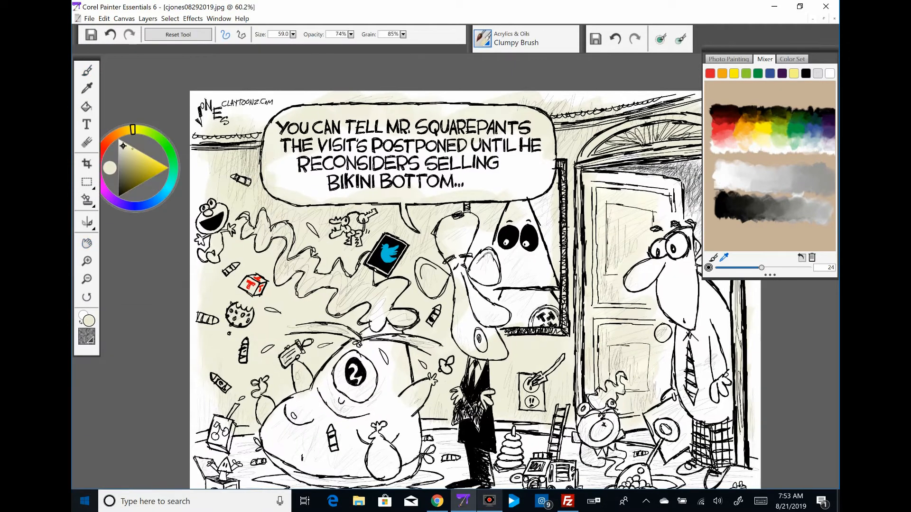
Adjust the view of the doorway and return to painting with the Clumpy Brush
click(123, 152)
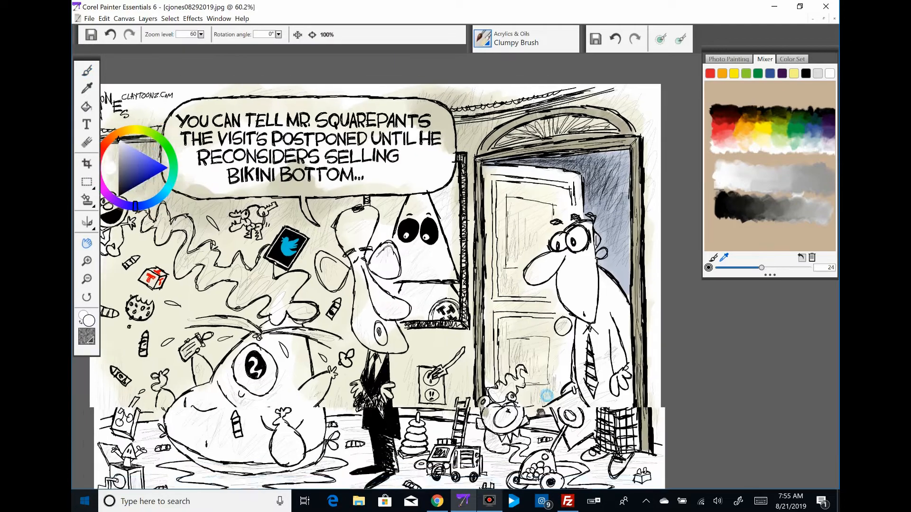
click(87, 70)
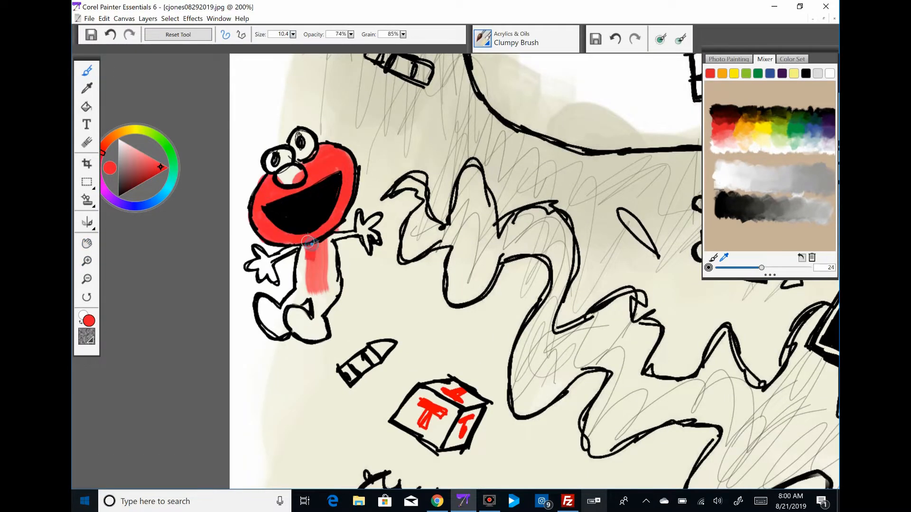
Paint red onto the furry toy's body and dismiss the touch keyboard over the canvas
drag(307, 243, 302, 326)
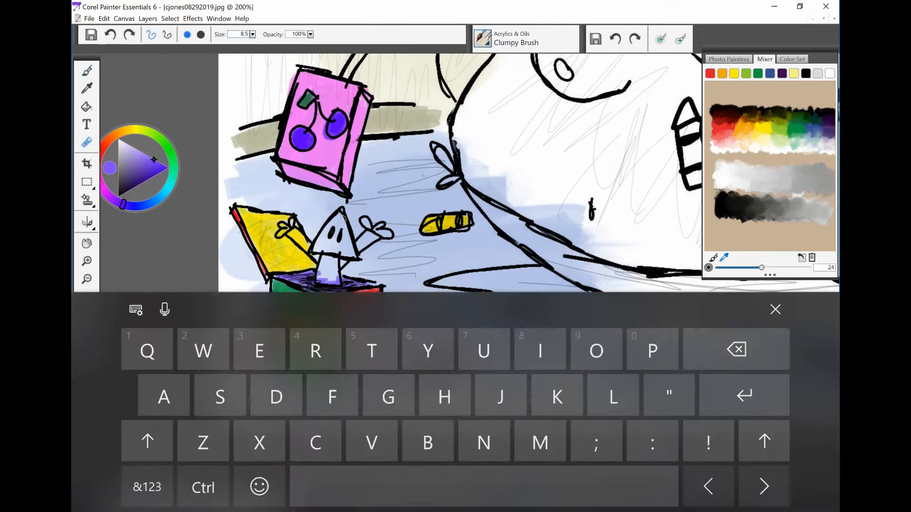
click(775, 309)
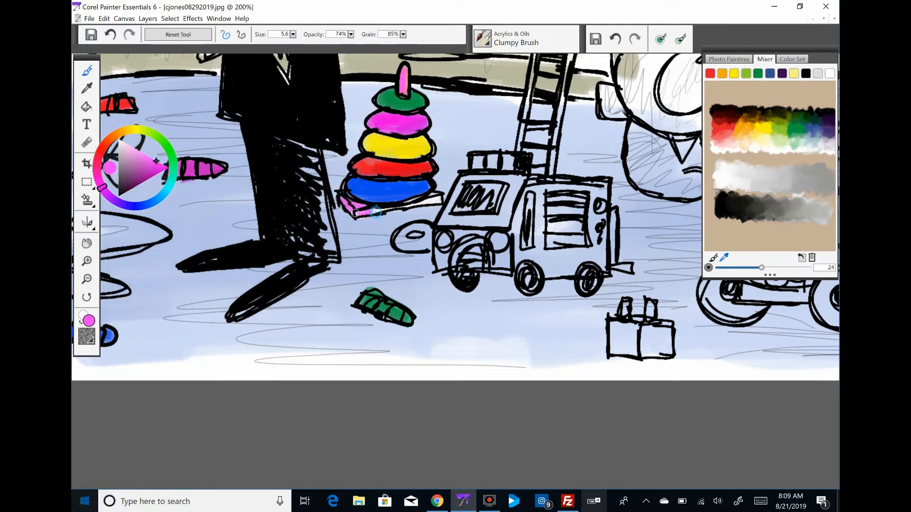
Brush brown colour onto the teddy bear toy
drag(351, 212, 439, 203)
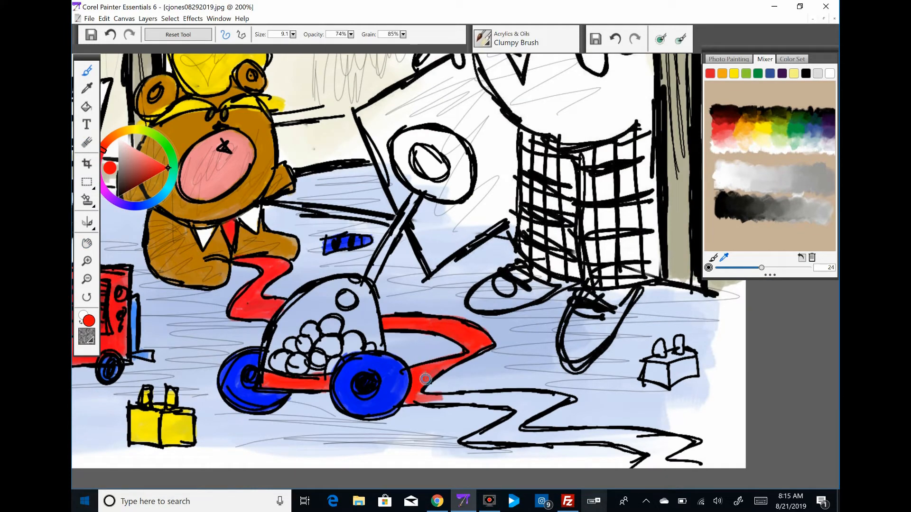
Extend the red squiggle across the floor and shade the paper behind the cart pale yellow
drag(430, 378, 685, 459)
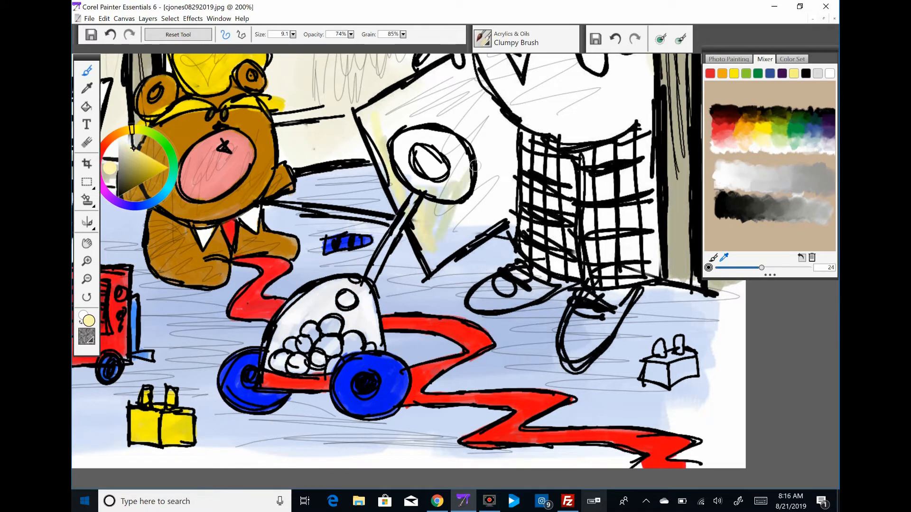
drag(453, 162, 360, 273)
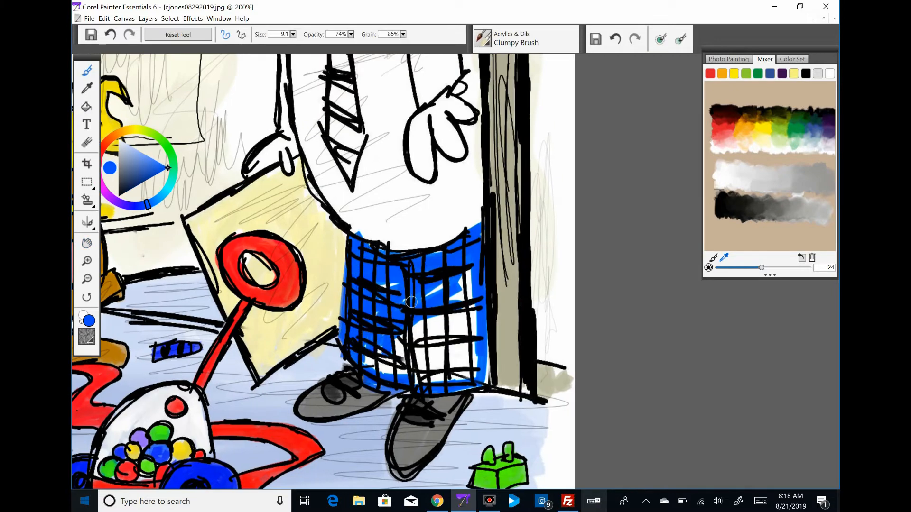
Continue colouring the man's plaid trousers blue before moving to the baby
drag(411, 300, 354, 283)
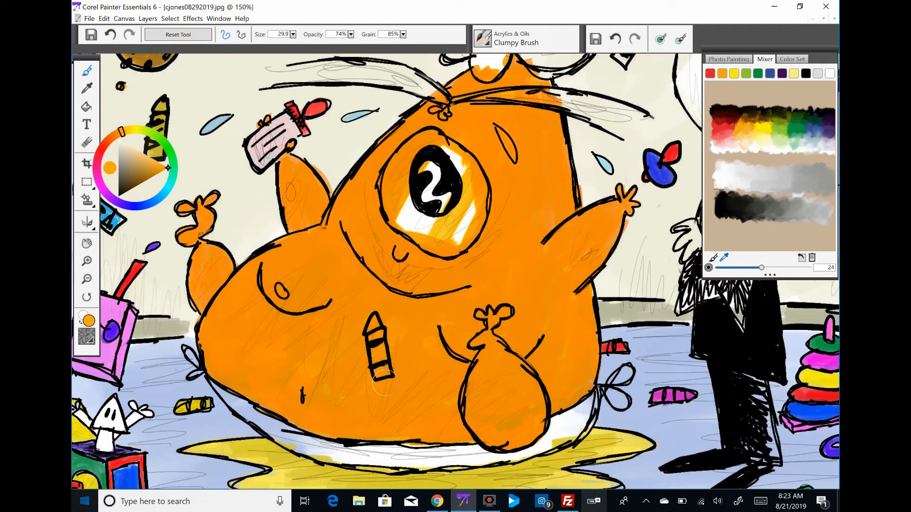
Continue brushing orange across the baby's body
drag(384, 377, 580, 326)
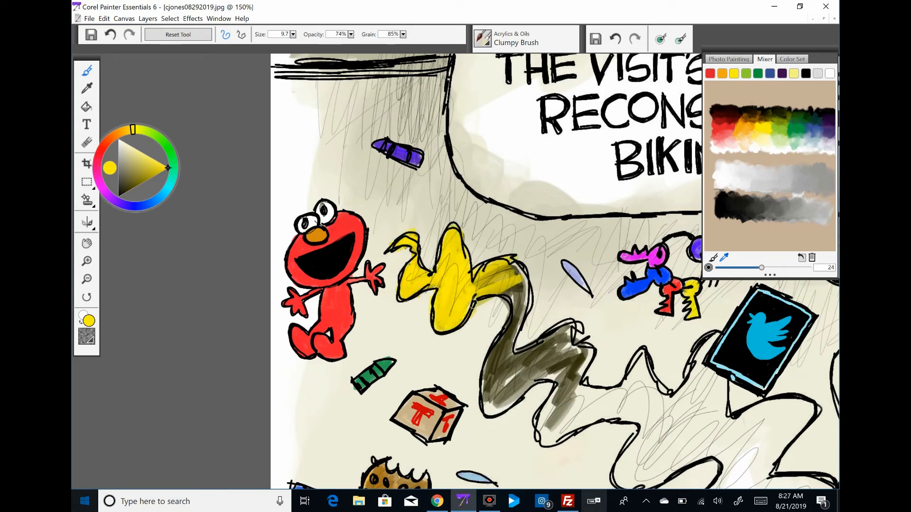
Zoom out and brush yellow onto the baby's hair above the finished squiggle
scroll(down, 3)
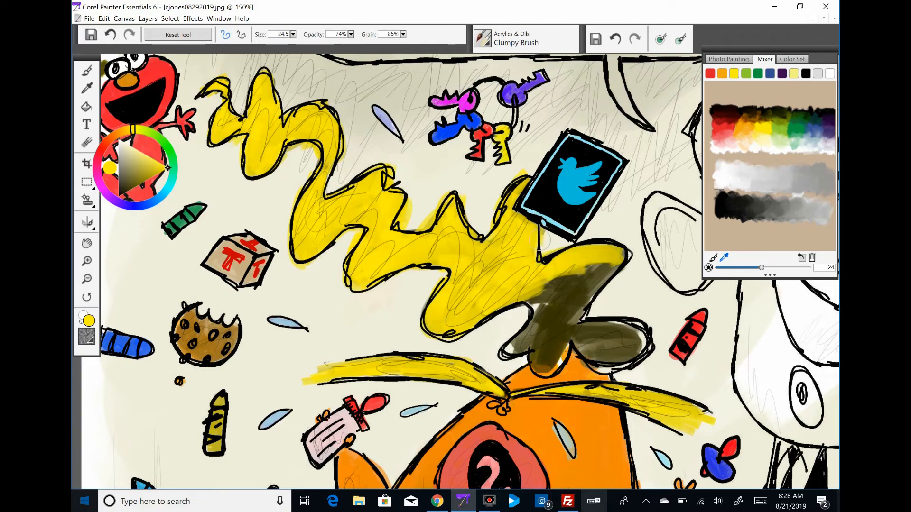
drag(539, 244, 605, 326)
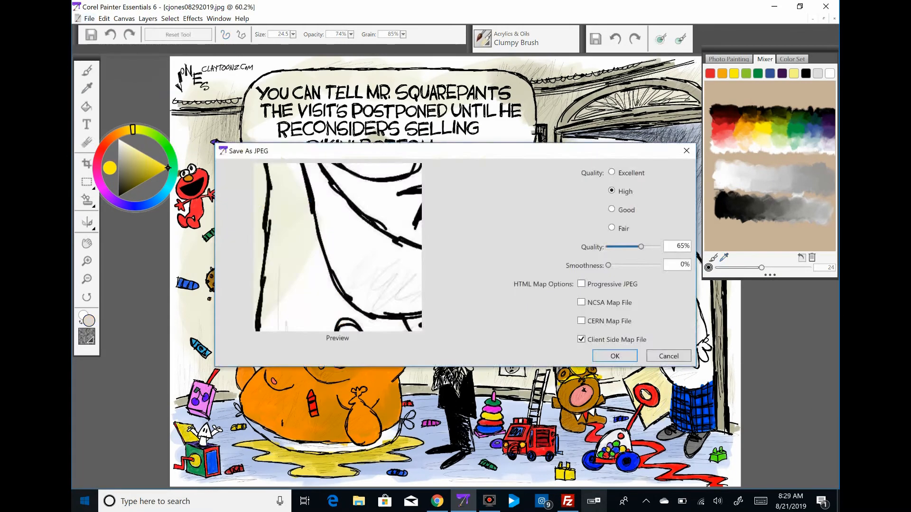
Confirm the JPEG options so the cartoon is written out as a JPEG file
click(668, 355)
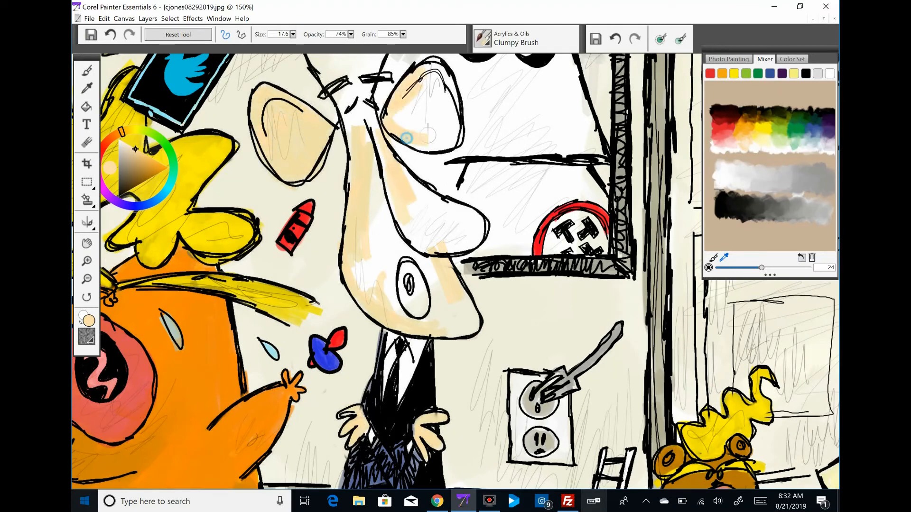
Brush the peach skin tone over the man's whole face and ears with the Clumpy Brush
drag(407, 139, 394, 308)
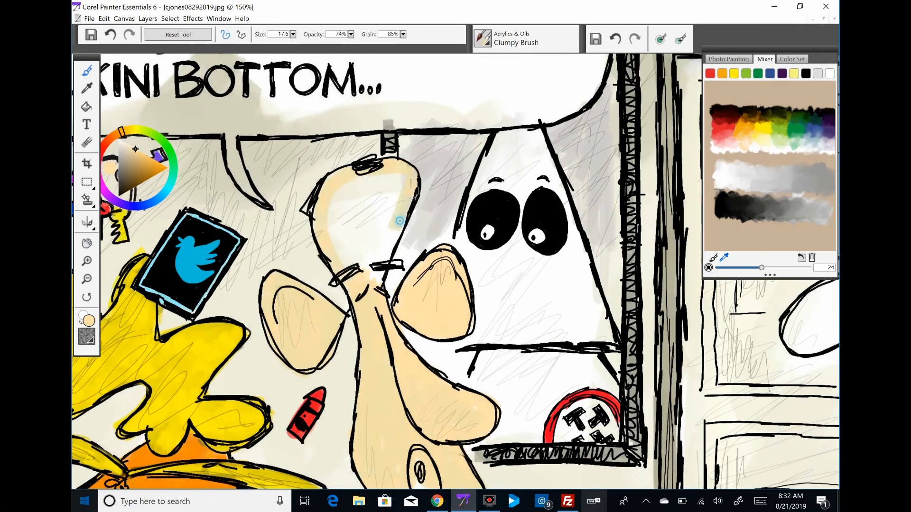
drag(395, 221, 424, 186)
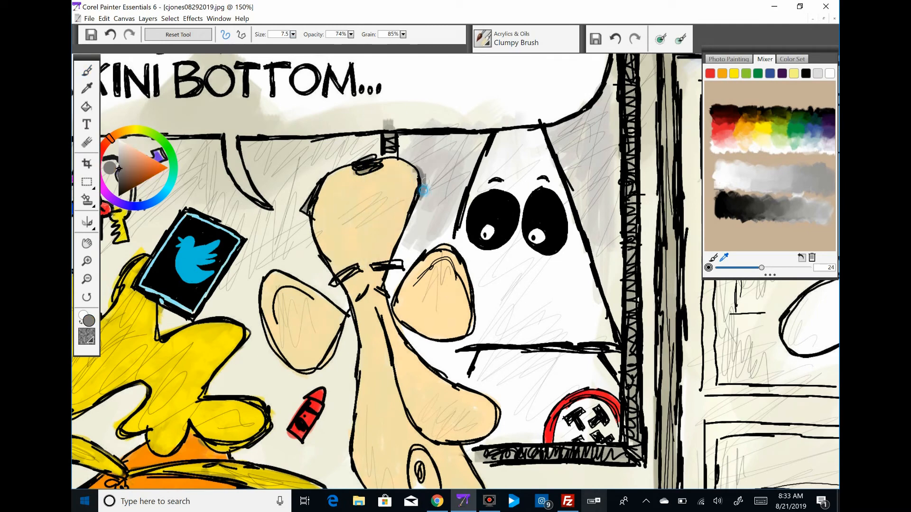